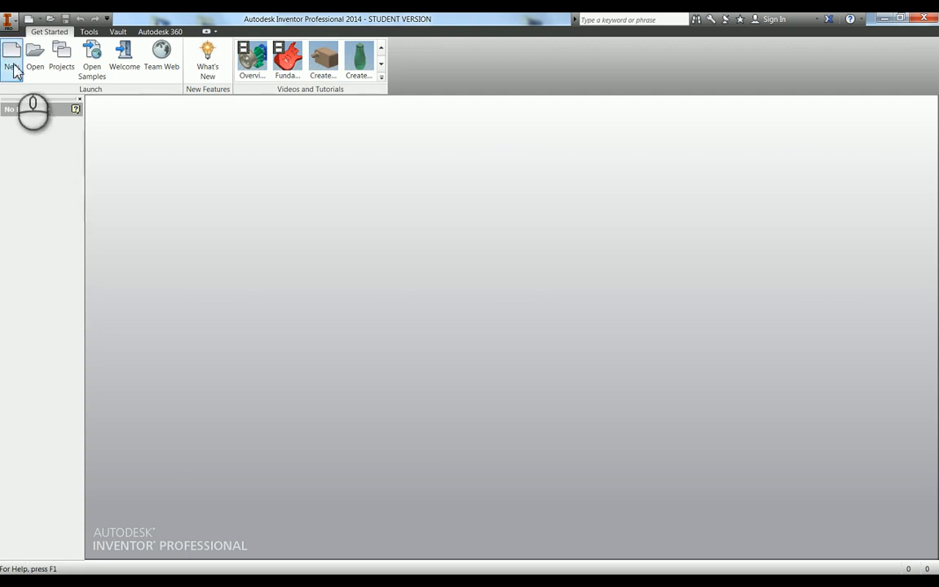
mouse_move(12, 57)
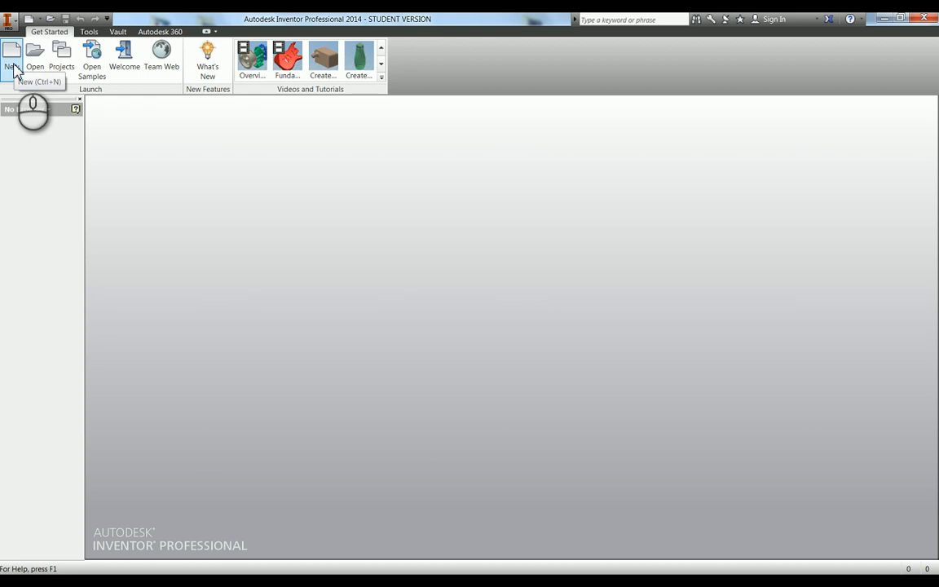
Open the Create New File dialog from the Get Started tab's New button.
click(12, 61)
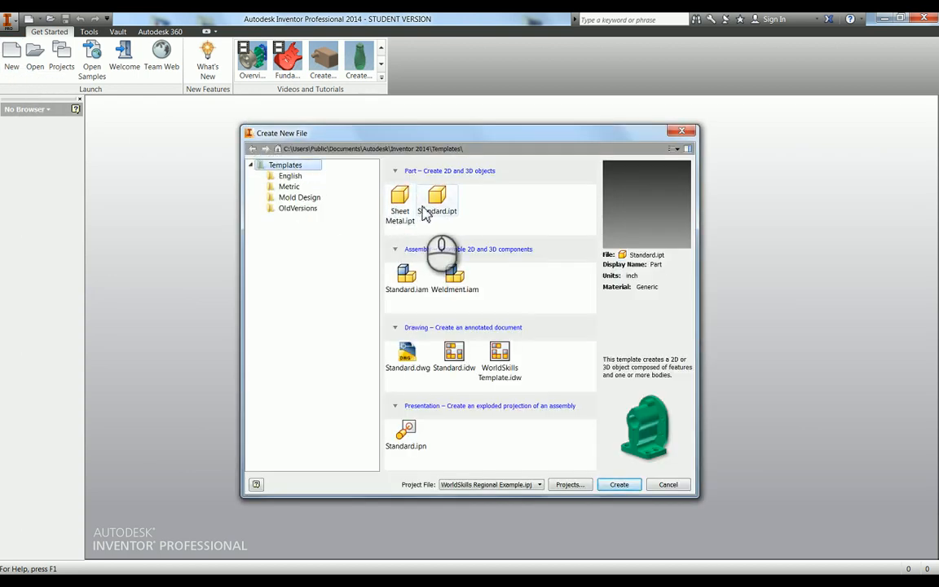
Confirm Standard.ipt shows inch units, check its stored path, and show the C: drive in Explorer.
click(436, 200)
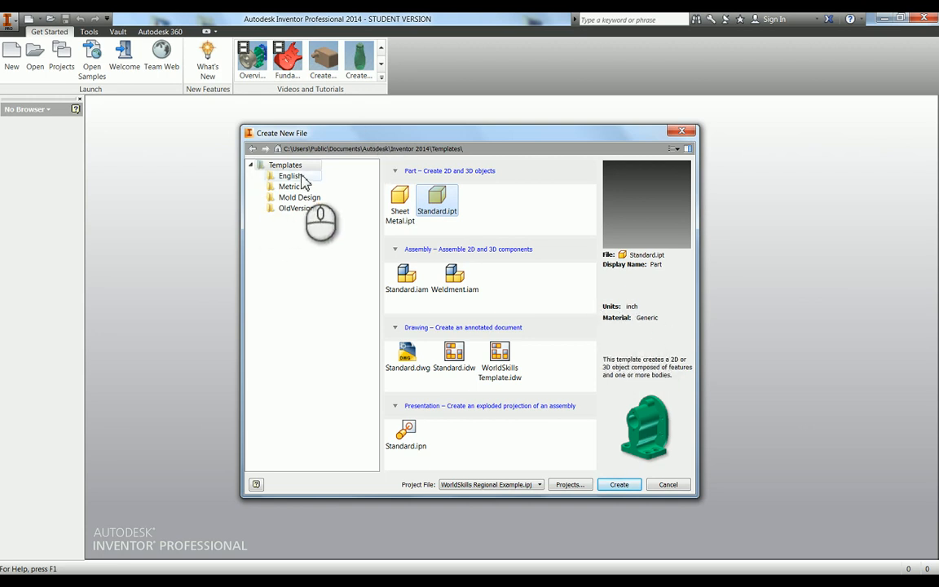
click(290, 186)
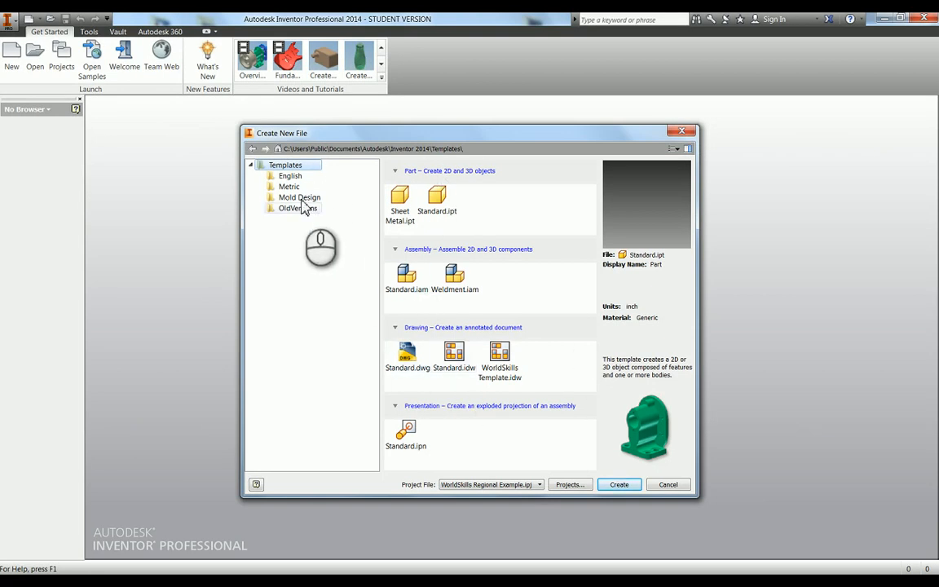
mouse_move(436, 199)
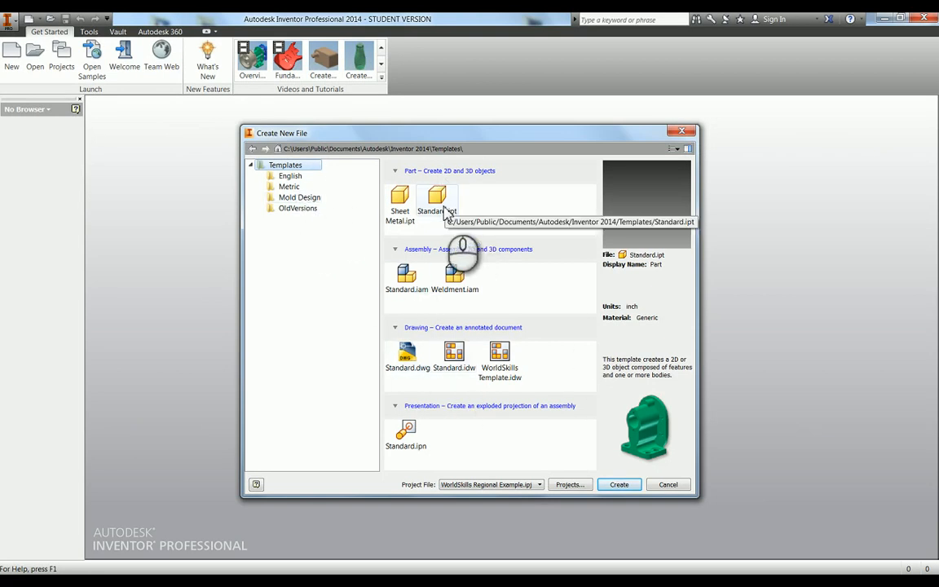
click(436, 198)
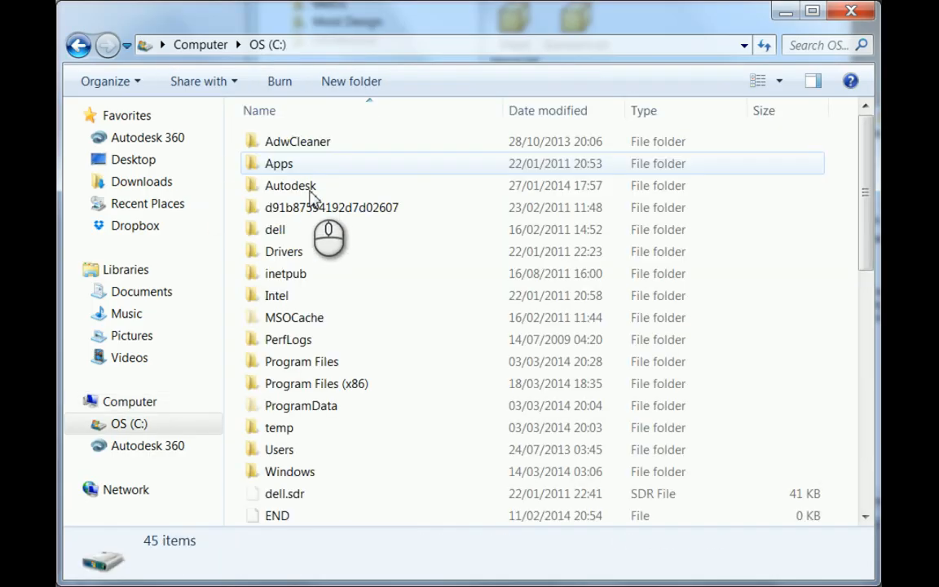
Browse Users > Public > Public Documents > Autodesk > Inventor 2014 > Templates > Metric.
double_click(279, 449)
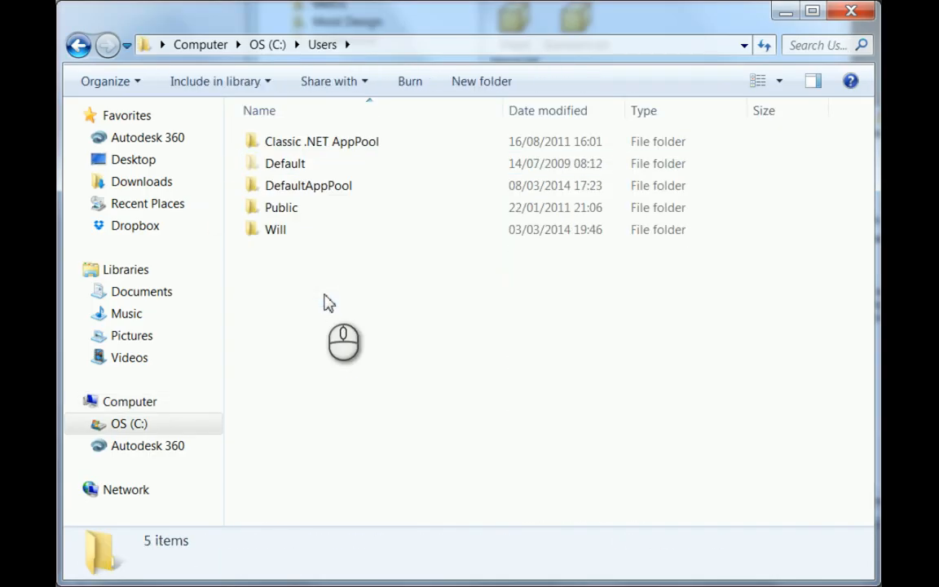
double_click(281, 207)
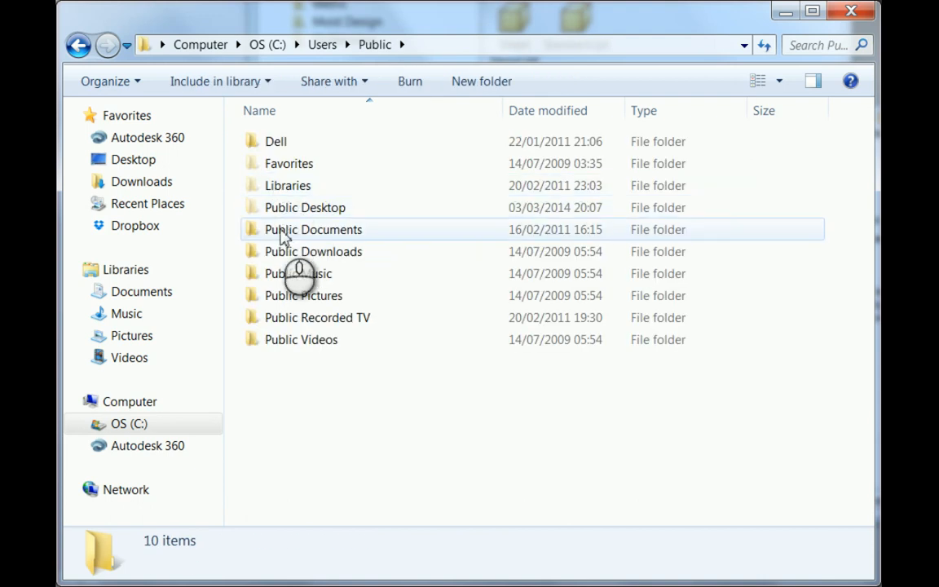
double_click(313, 229)
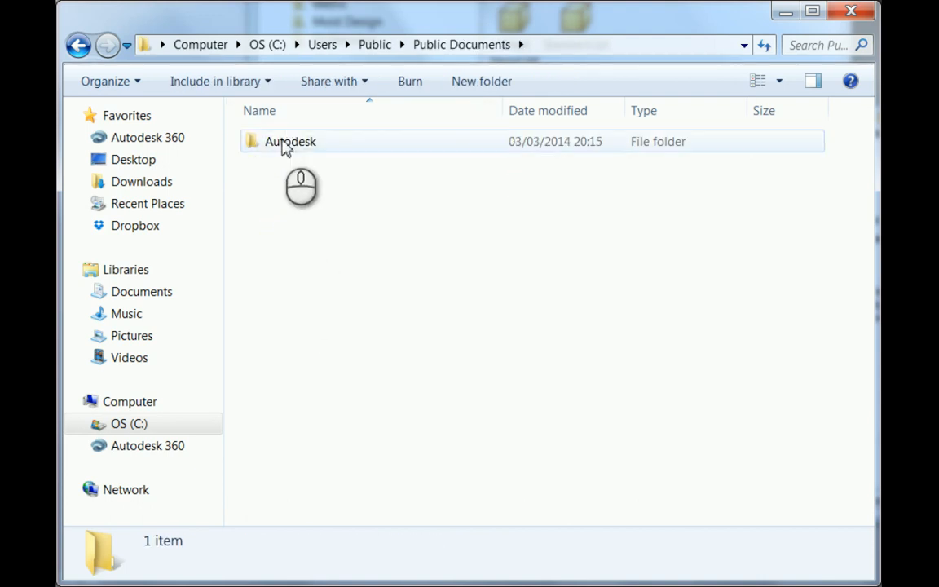
double_click(290, 141)
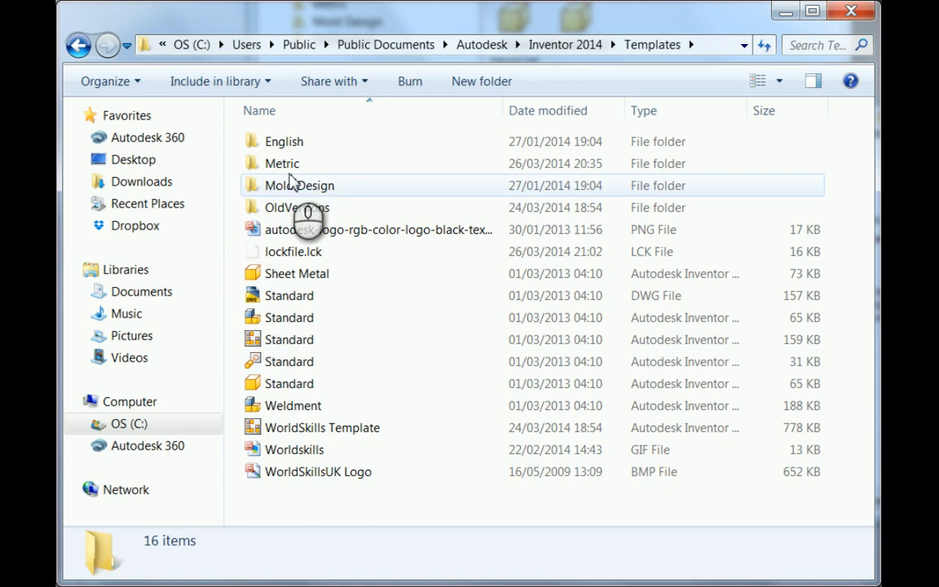
double_click(282, 163)
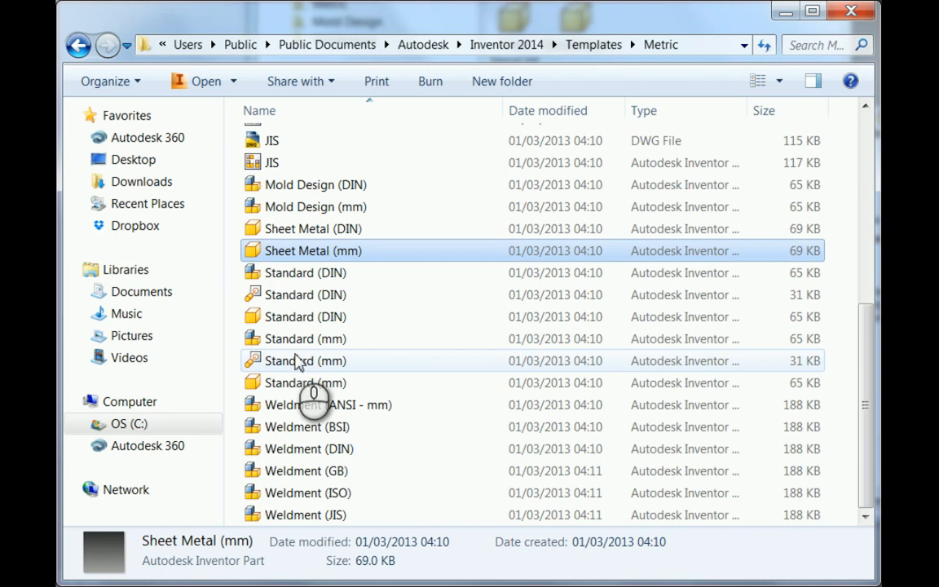
Replace the inch Standard.ipt with a copy of Standard (mm).ipt renamed Standard, then close Explorer.
click(305, 382)
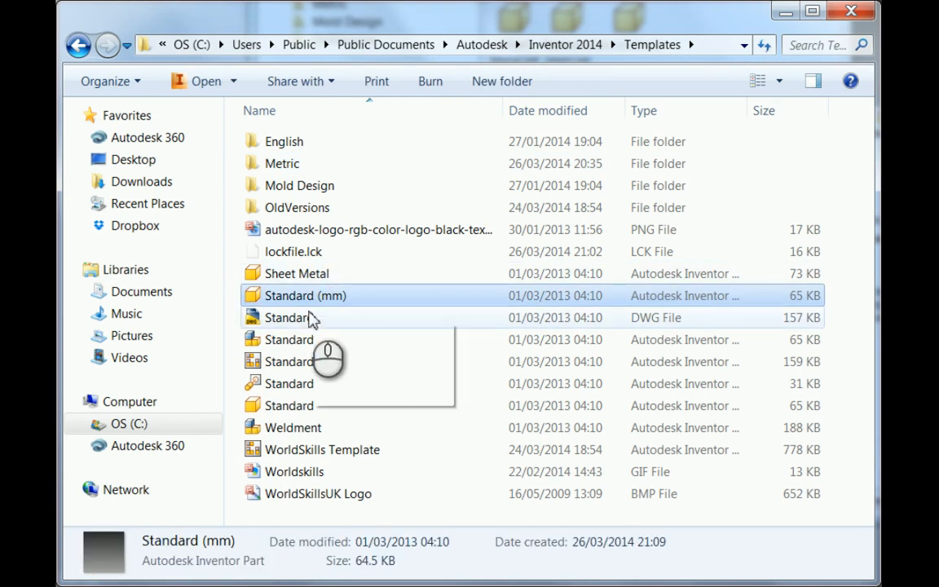
click(289, 405)
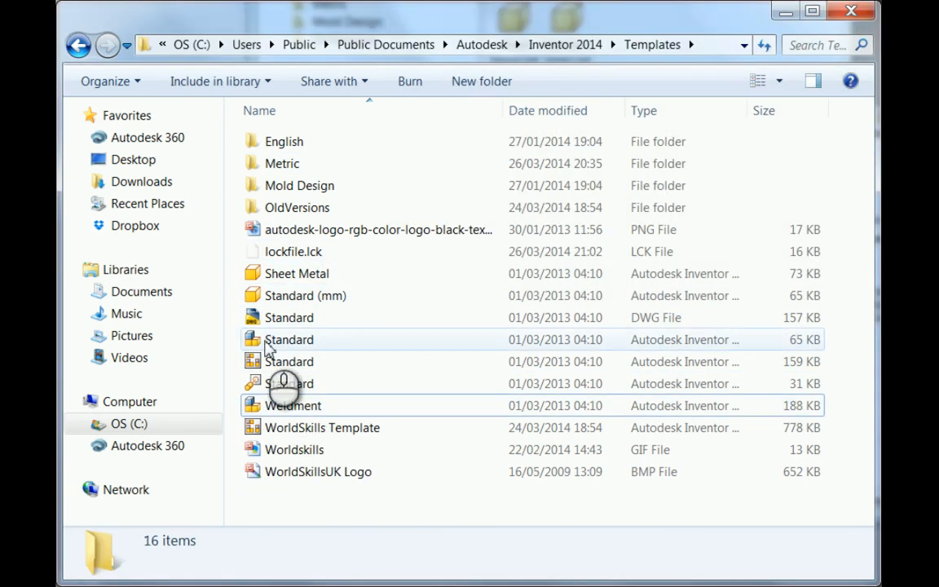
click(306, 295)
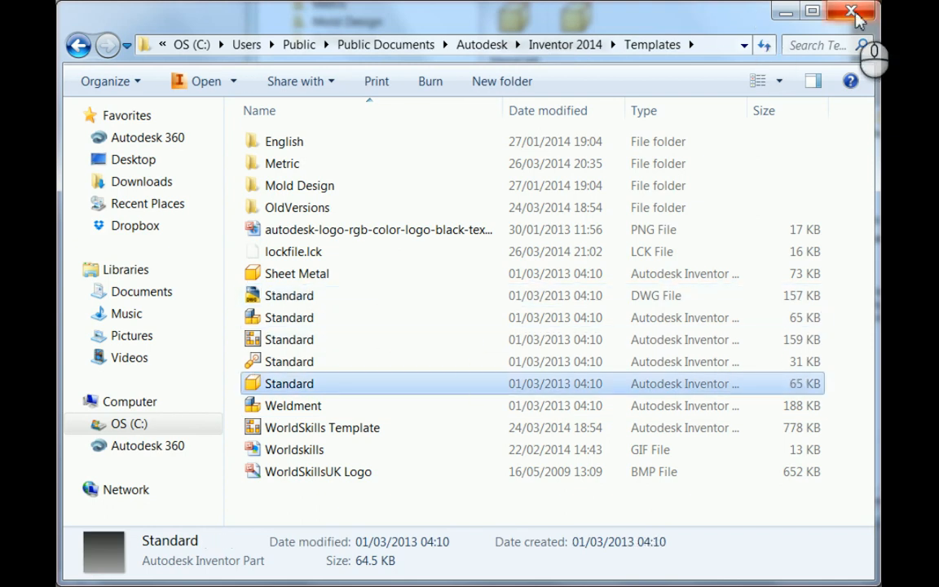
click(852, 12)
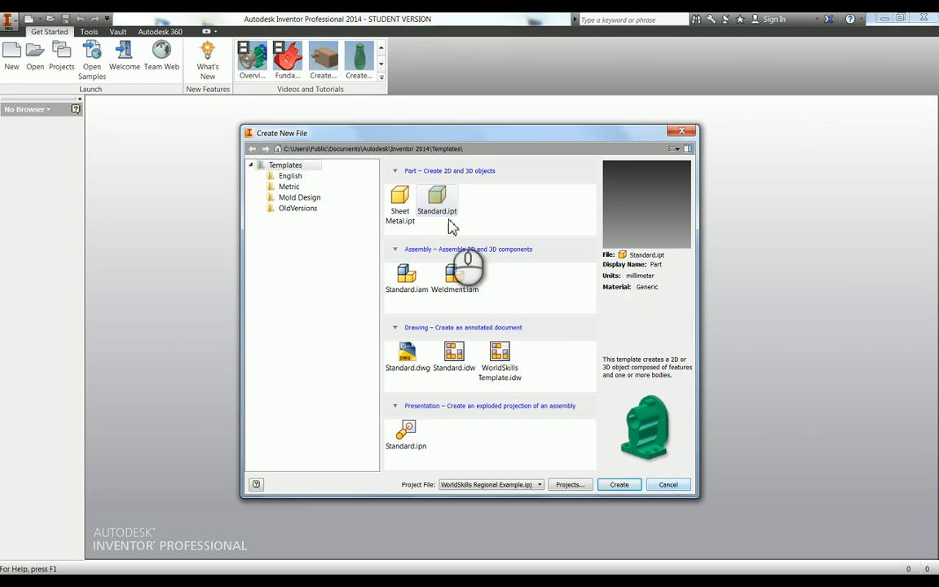
mouse_move(593, 300)
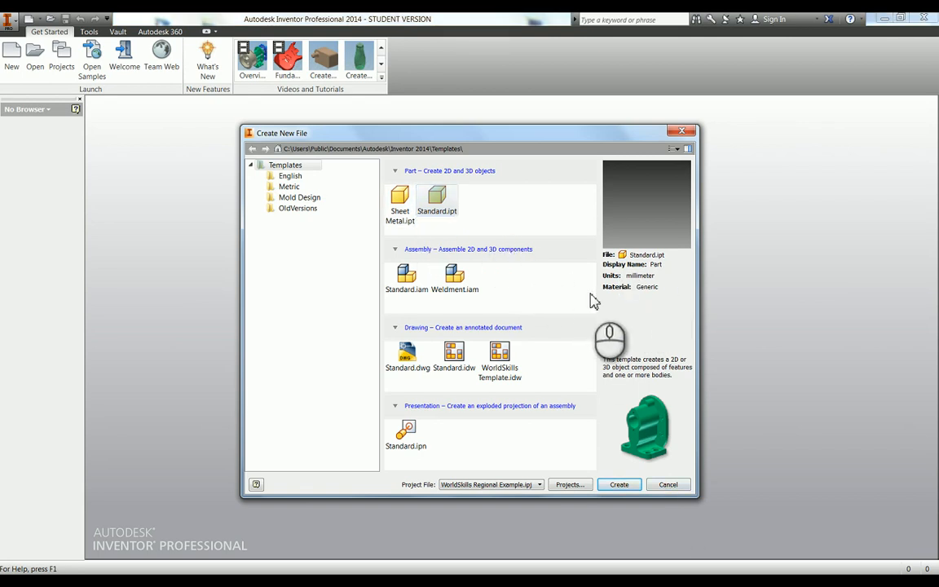
mouse_move(504, 229)
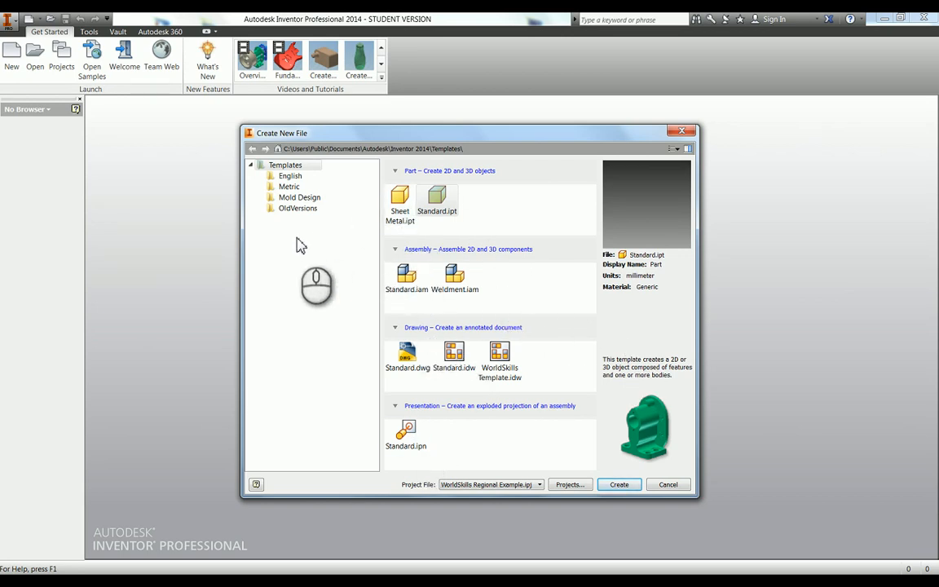
click(290, 176)
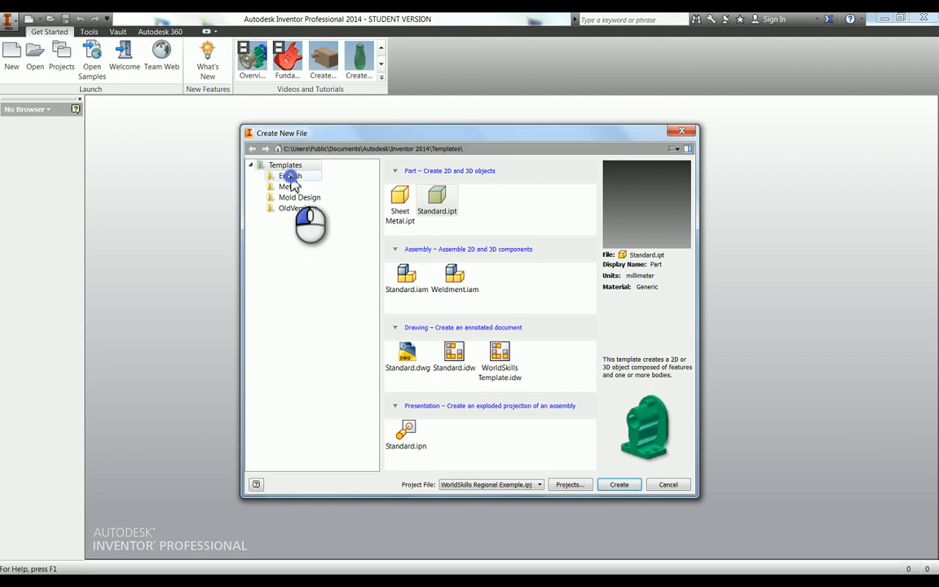
click(290, 176)
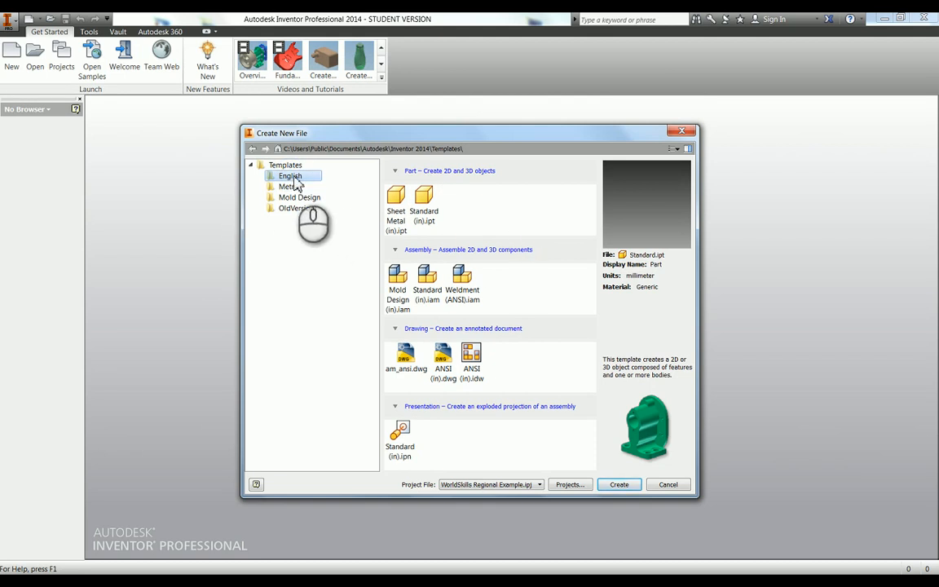
mouse_move(295, 184)
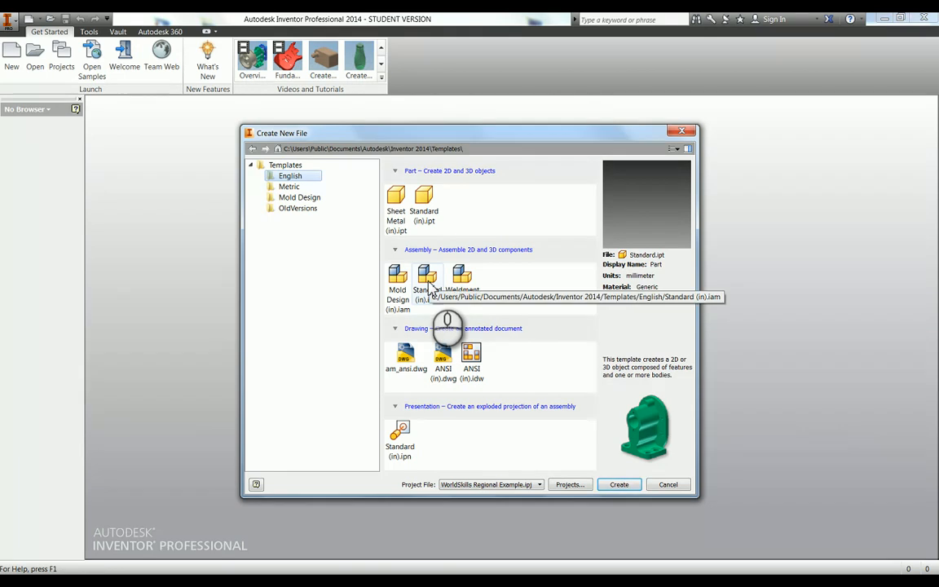
click(285, 164)
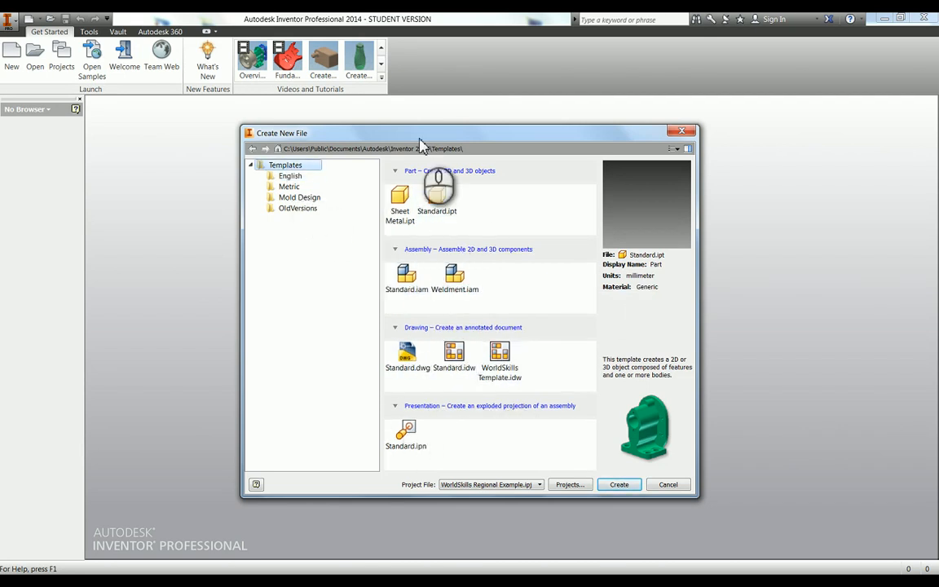
mouse_move(283, 263)
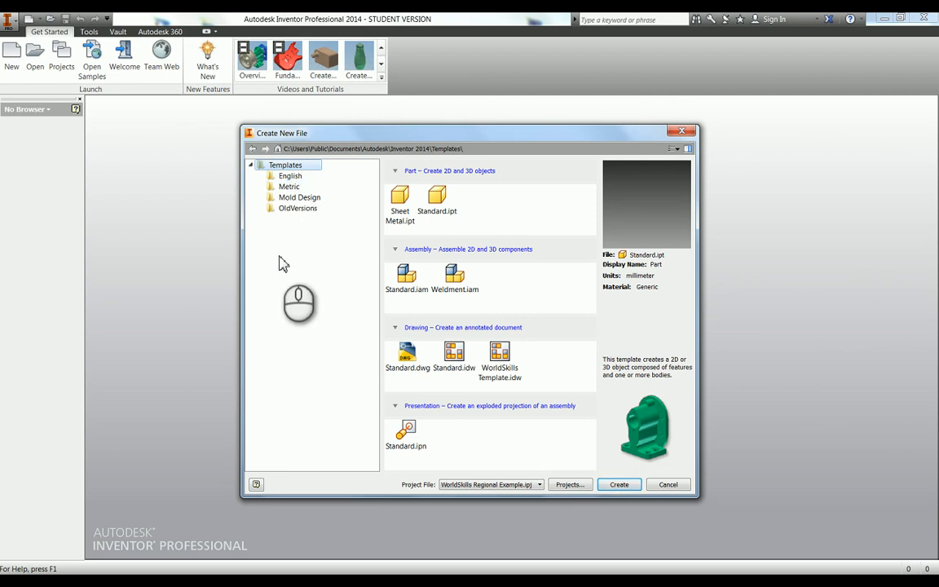